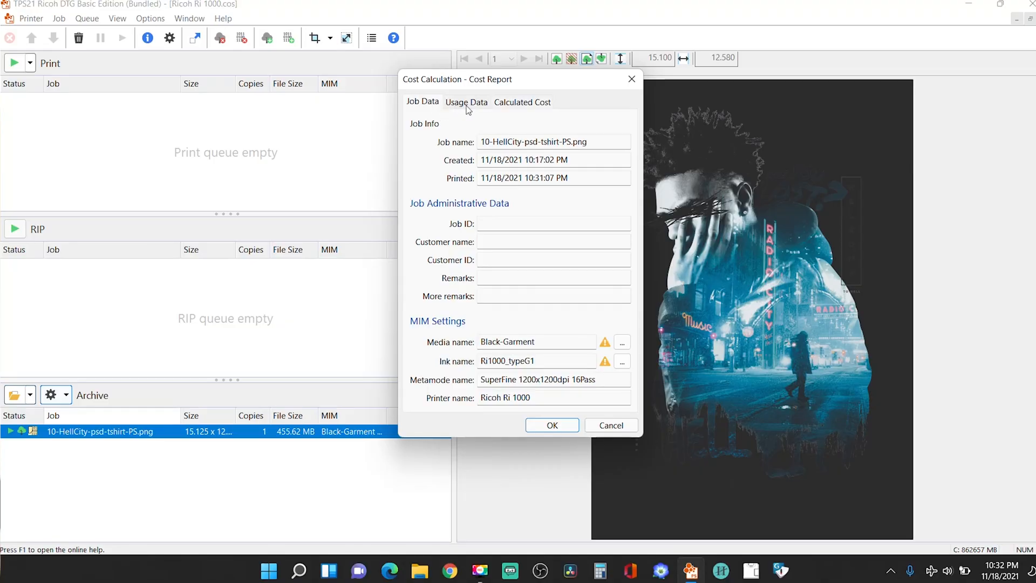
- Switch to the Calculated Cost tab for the archived HellCity t-shirt job's cost report
left_click(523, 101)
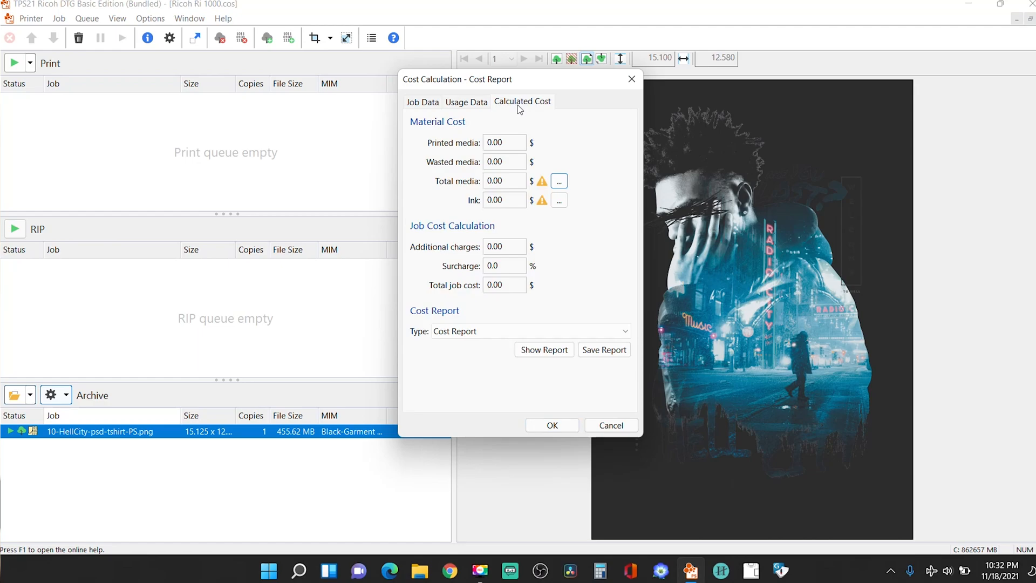